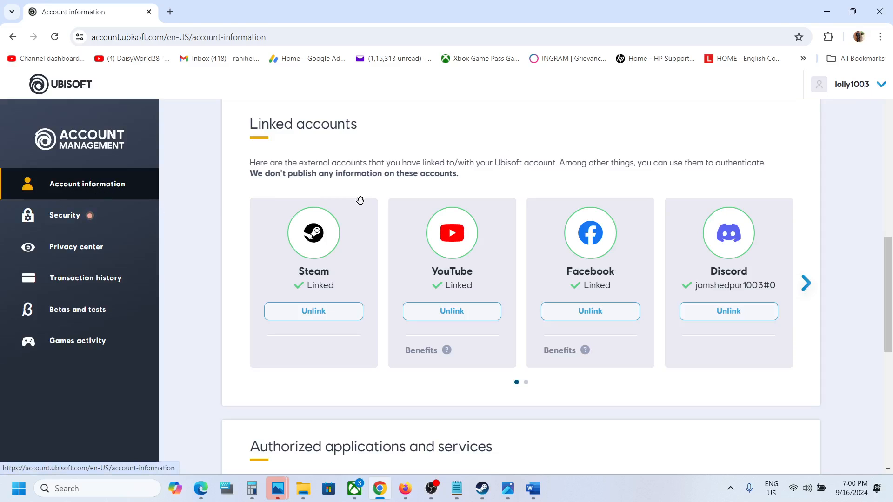
mouse_move(271, 138)
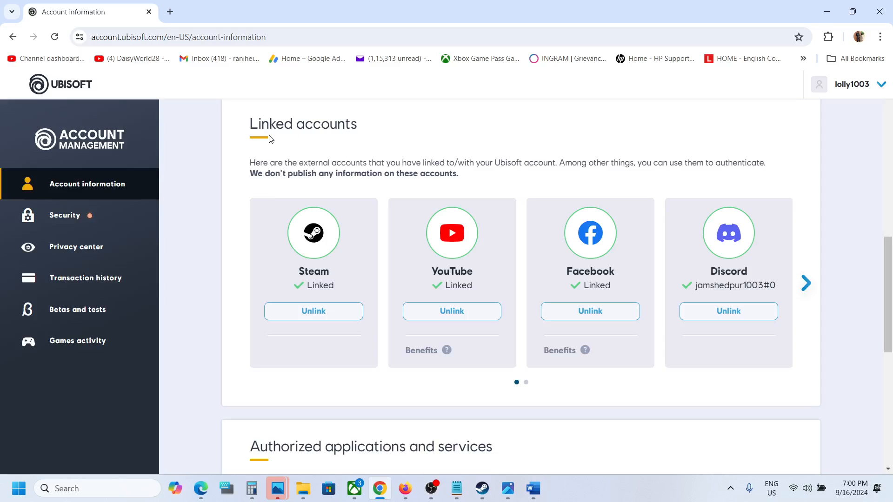
mouse_move(389, 291)
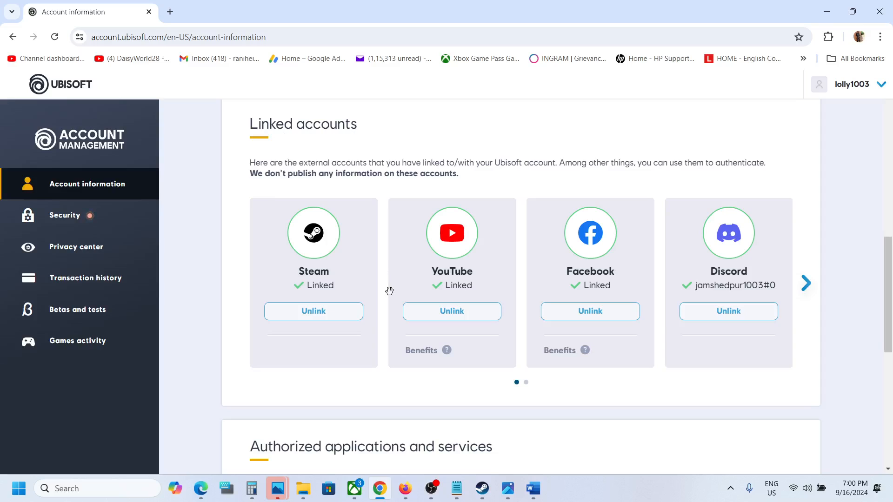
mouse_move(590, 311)
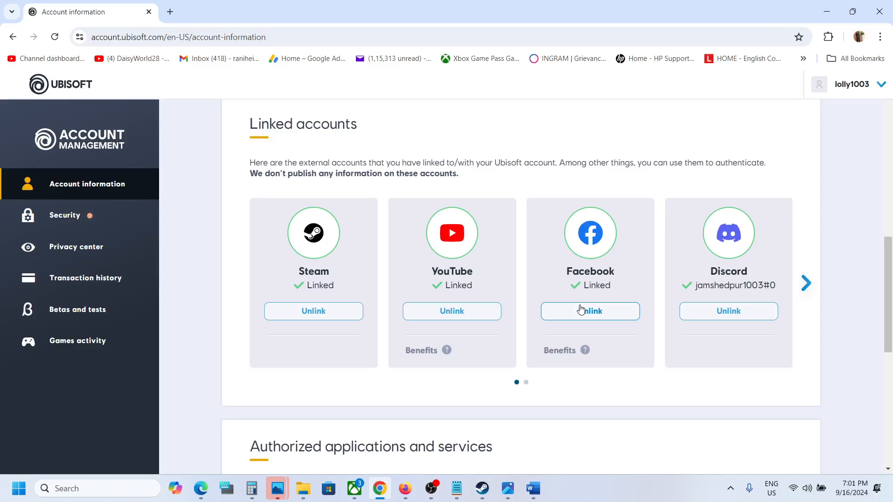
mouse_move(451, 314)
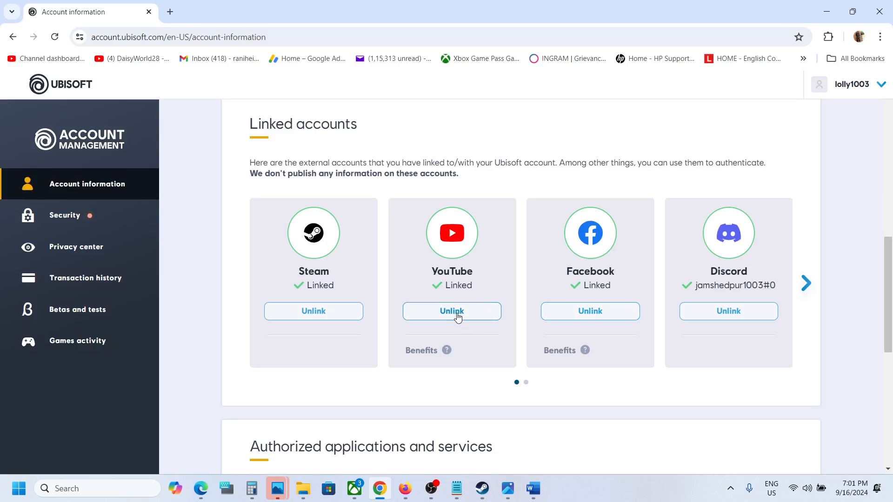
Unlink YouTube from the Ubisoft account, confirming the acknowledgement checkbox and dialog
left_click(451, 311)
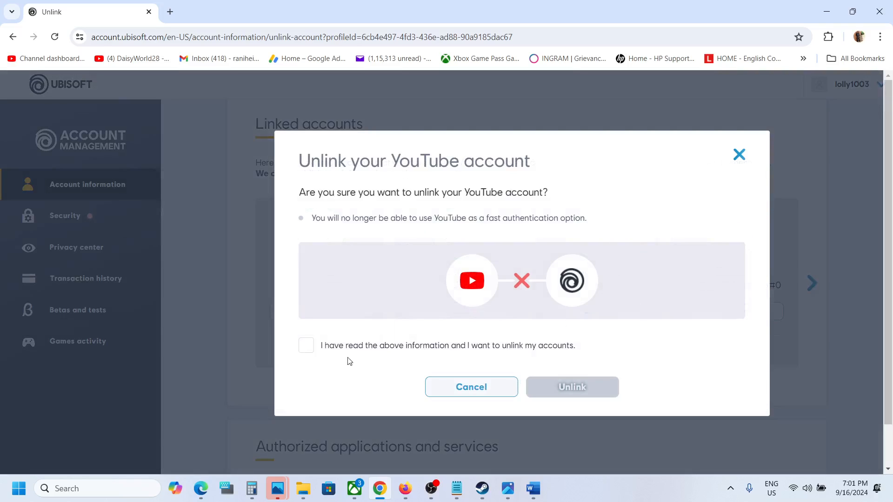
left_click(307, 345)
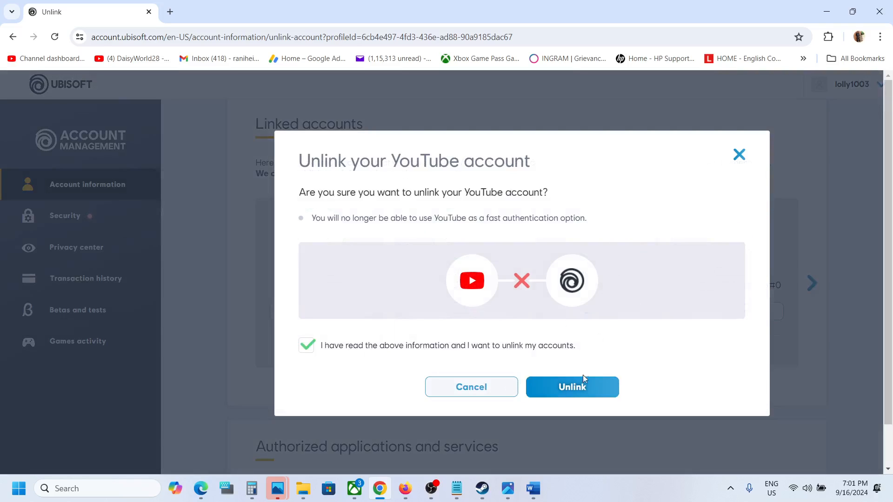
left_click(570, 387)
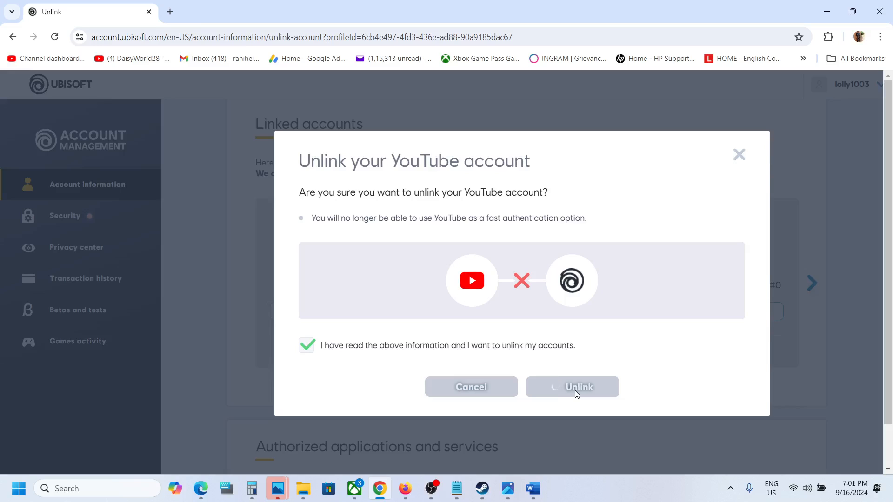
left_click(572, 387)
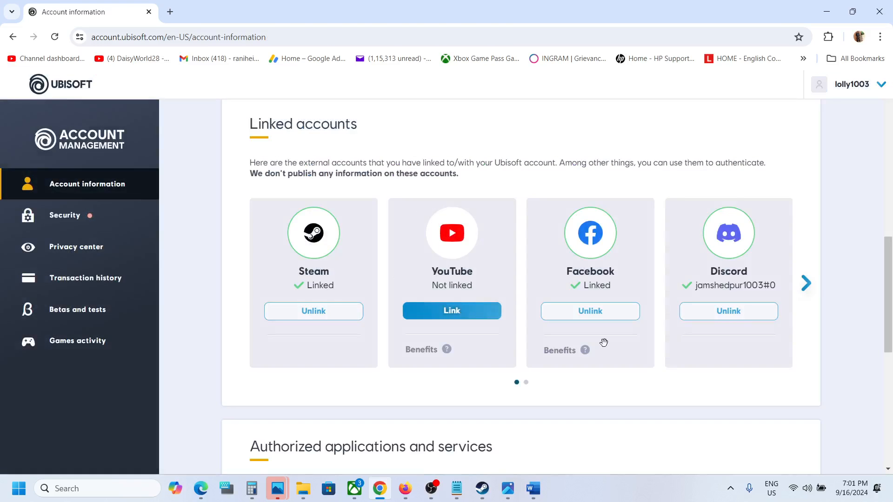
mouse_move(589, 311)
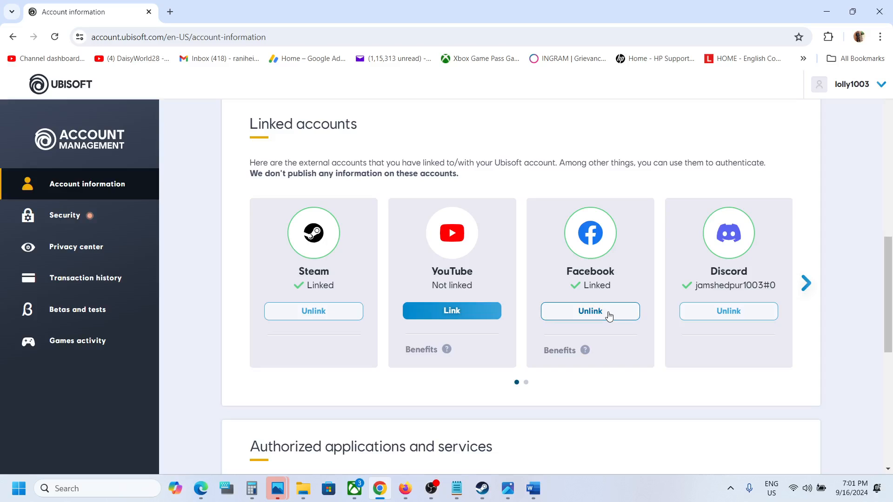
Unlink Facebook, confirming the acknowledgement checkbox so only Steam and Discord remain
left_click(590, 311)
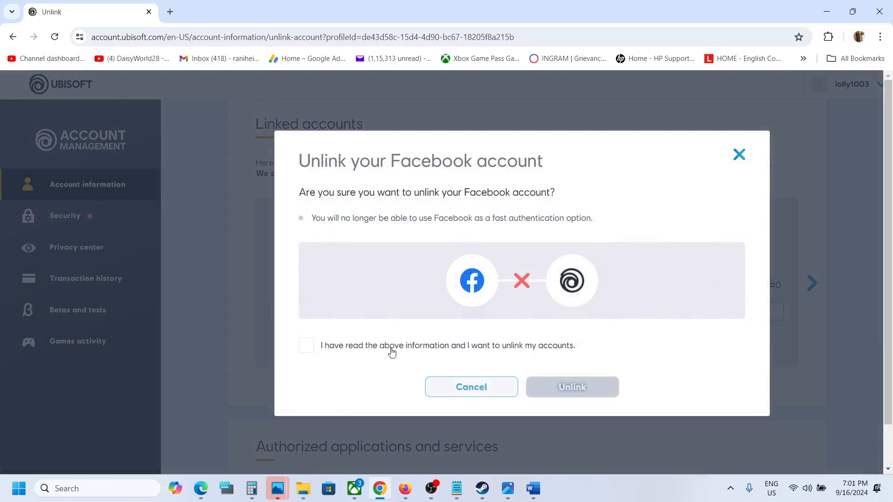
left_click(306, 345)
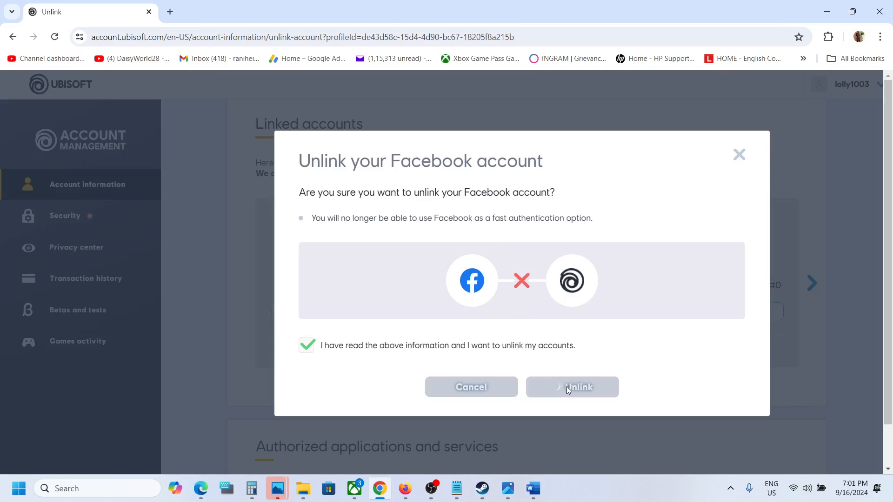
left_click(571, 386)
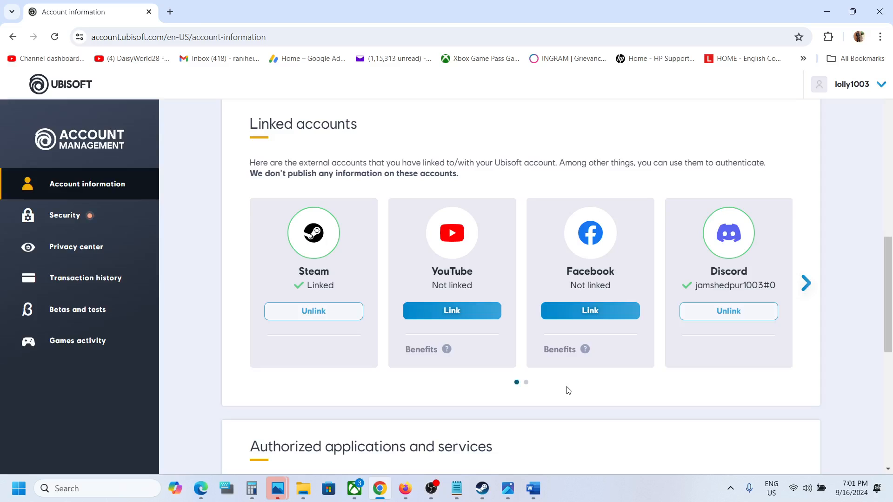
Unlink Discord with the confirmation checkbox, leaving Steam as the sole linked account
left_click(728, 312)
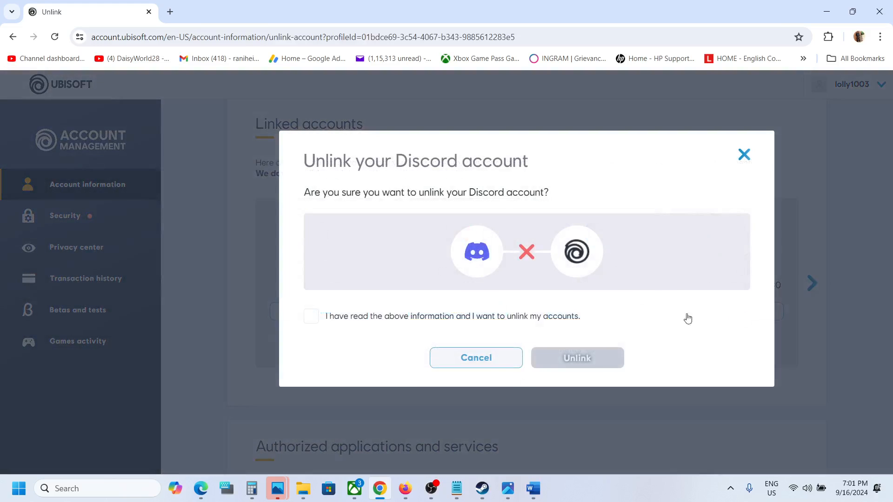
left_click(311, 316)
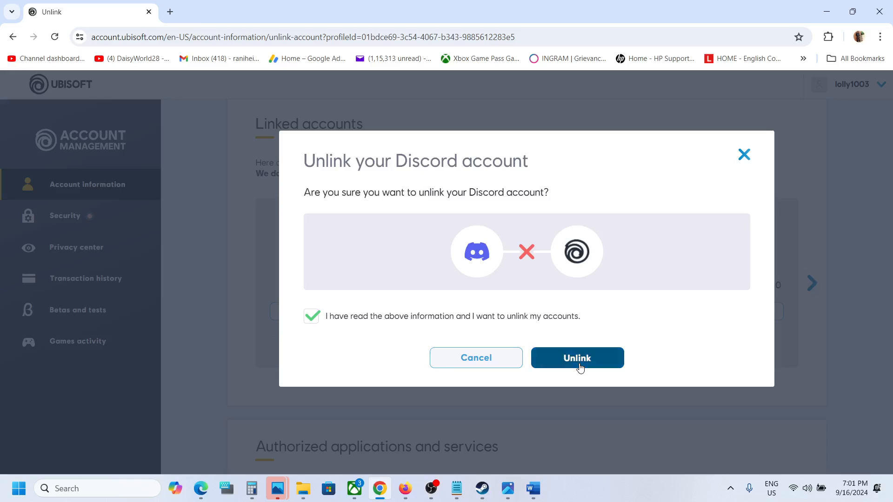
left_click(576, 358)
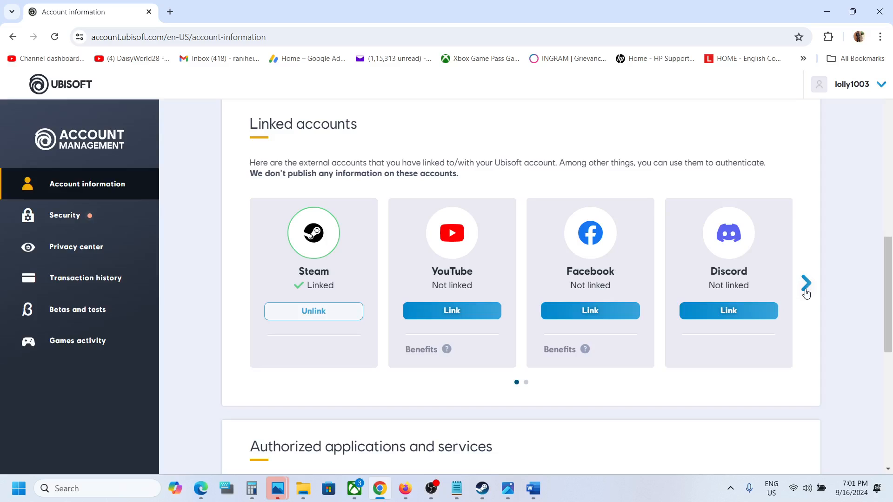
left_click(804, 283)
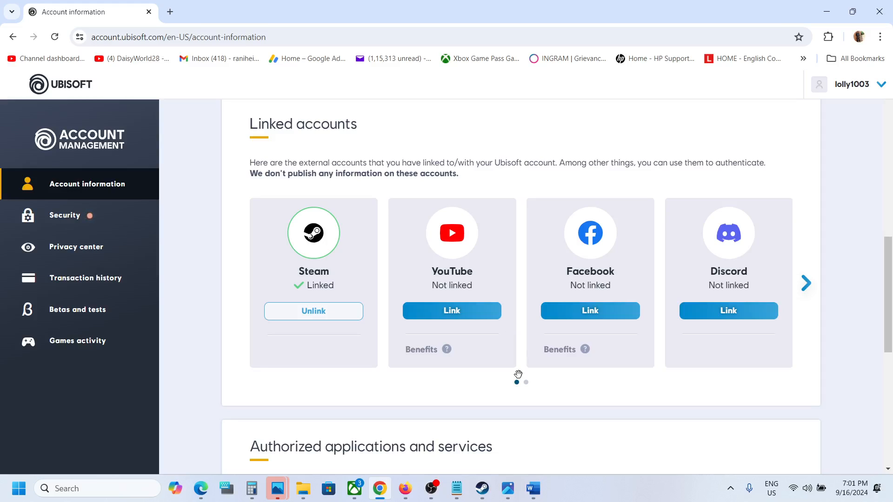
mouse_move(698, 358)
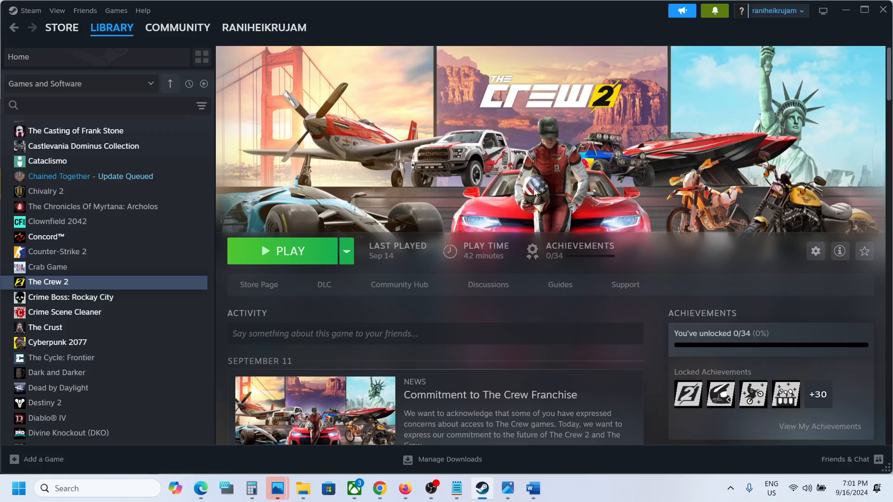
mouse_move(606, 495)
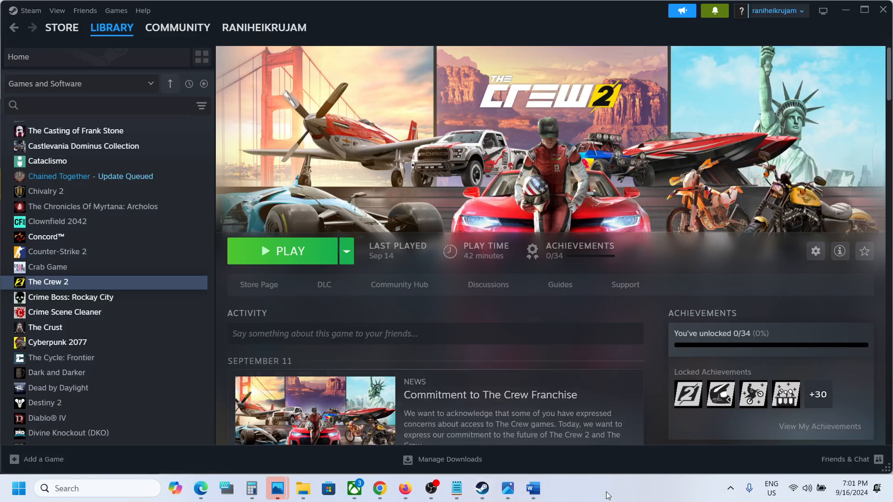